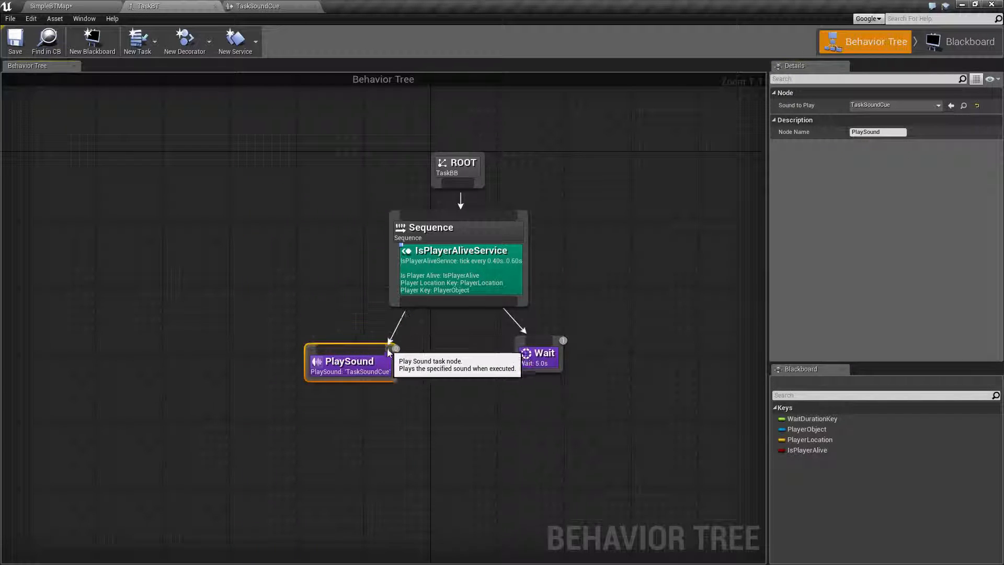
mouse_move(433, 374)
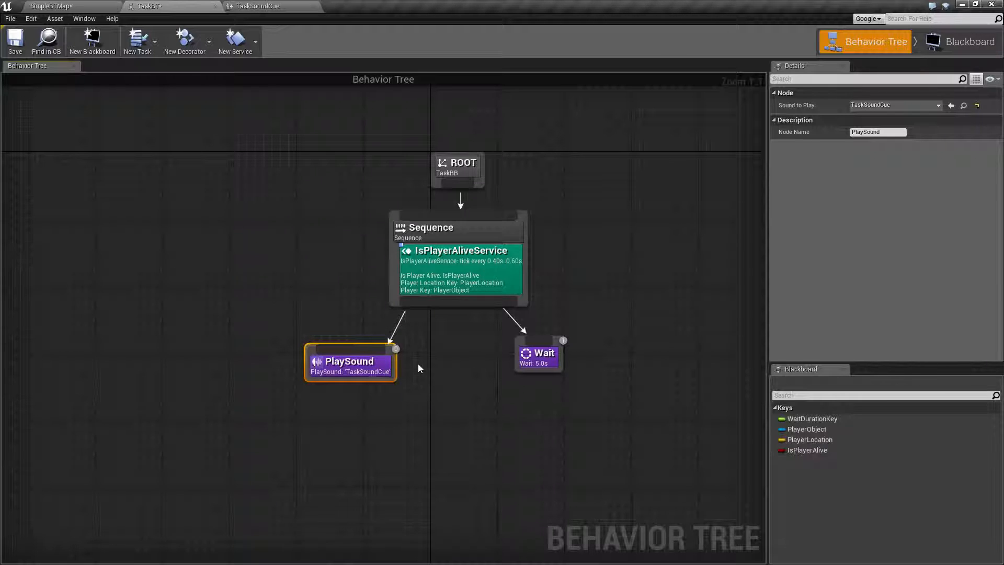
mouse_move(290, 333)
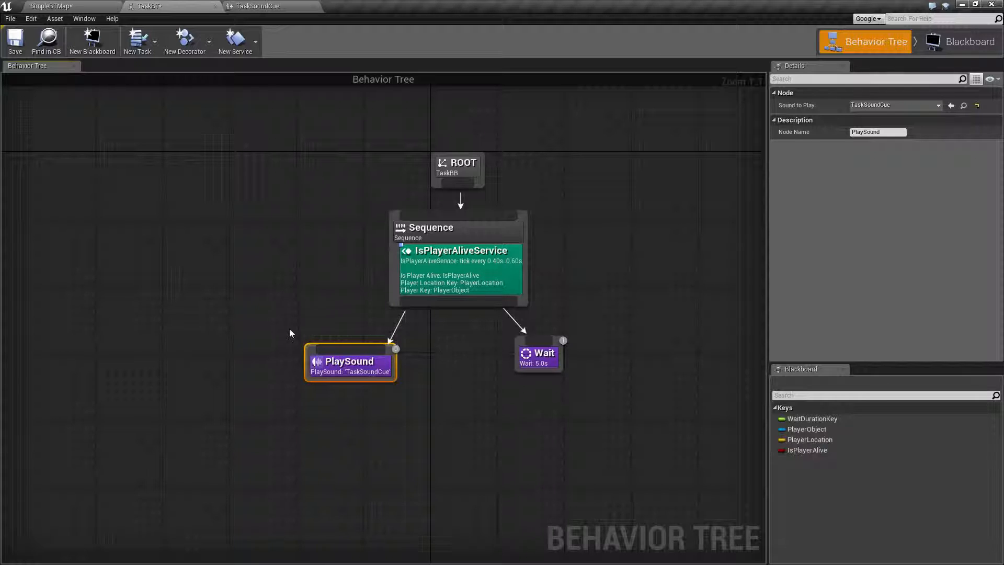
Step: Deselect the PlaySound task and switch to the SimpleBTMap level tab
click(451, 372)
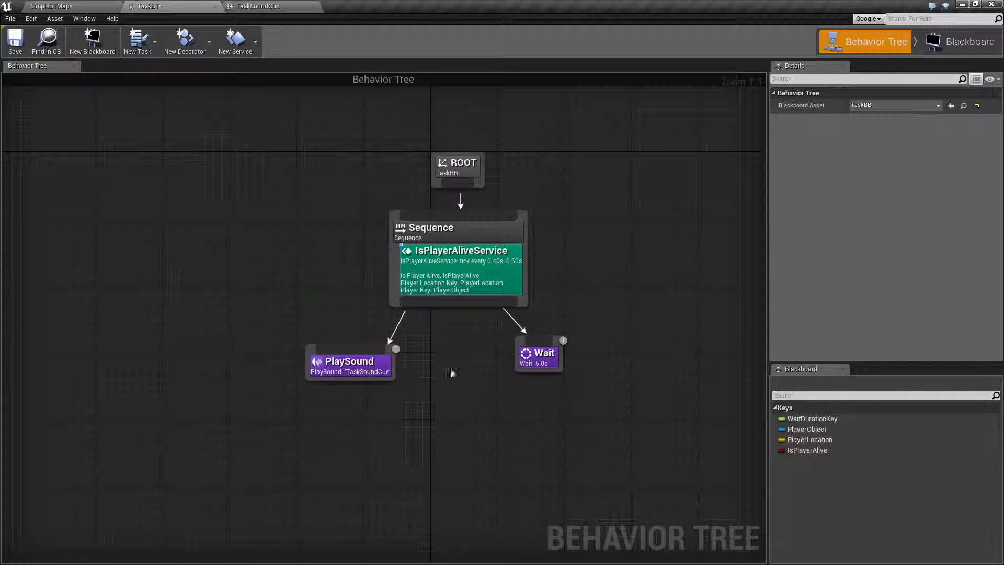
click(350, 361)
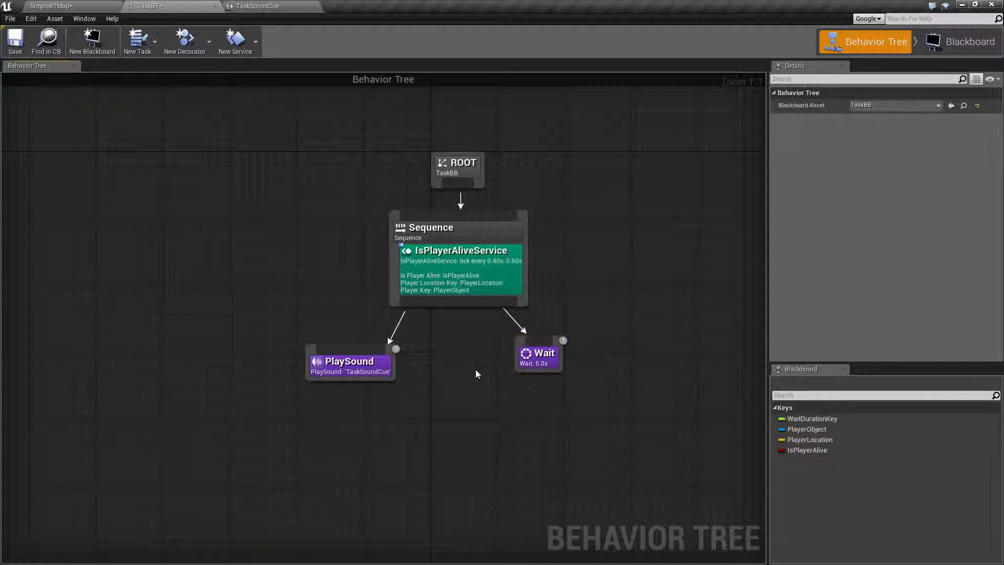
click(50, 5)
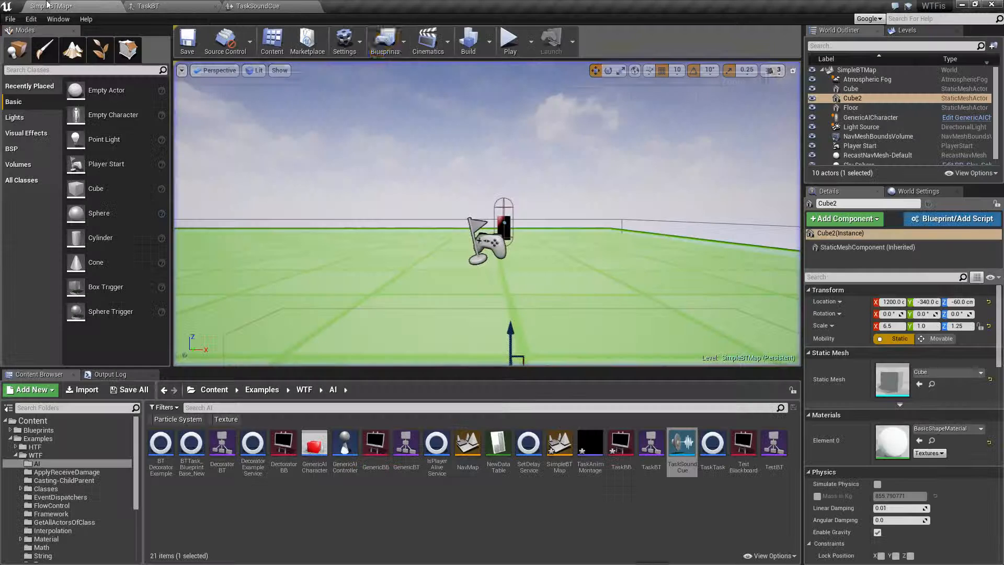
Step: Play the level to watch TaskBT run Sequence and Wait, then stop
click(154, 5)
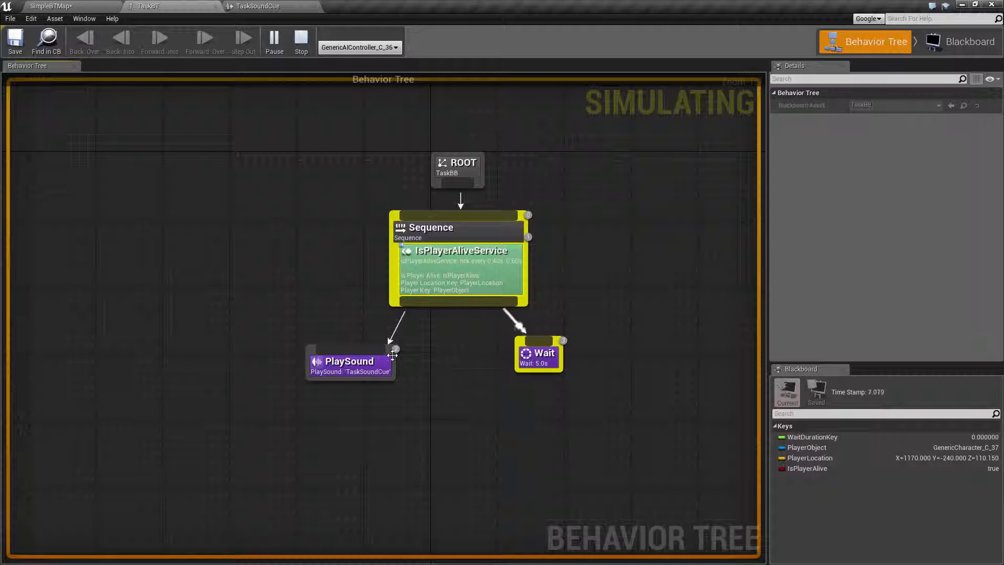
mouse_move(301, 38)
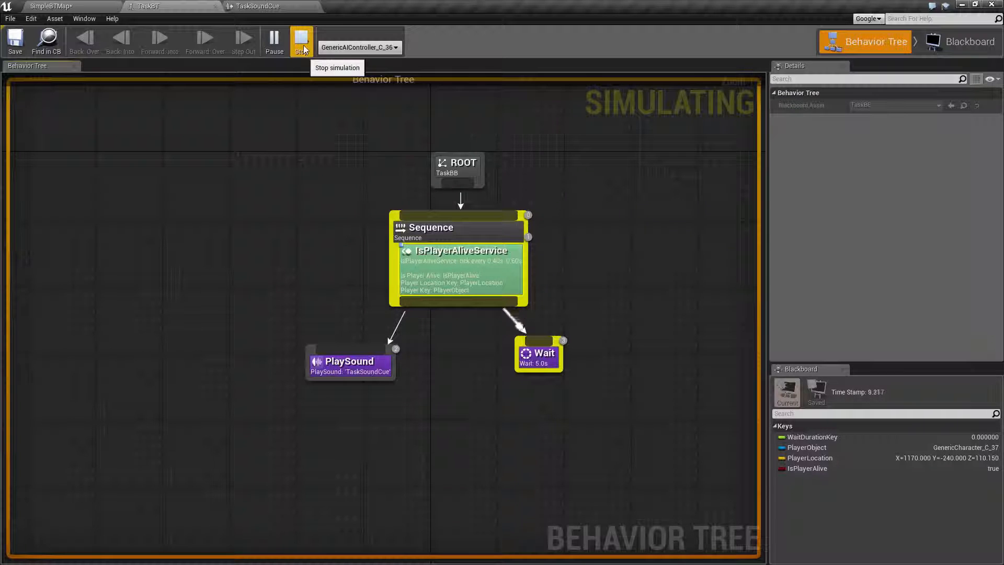
click(259, 6)
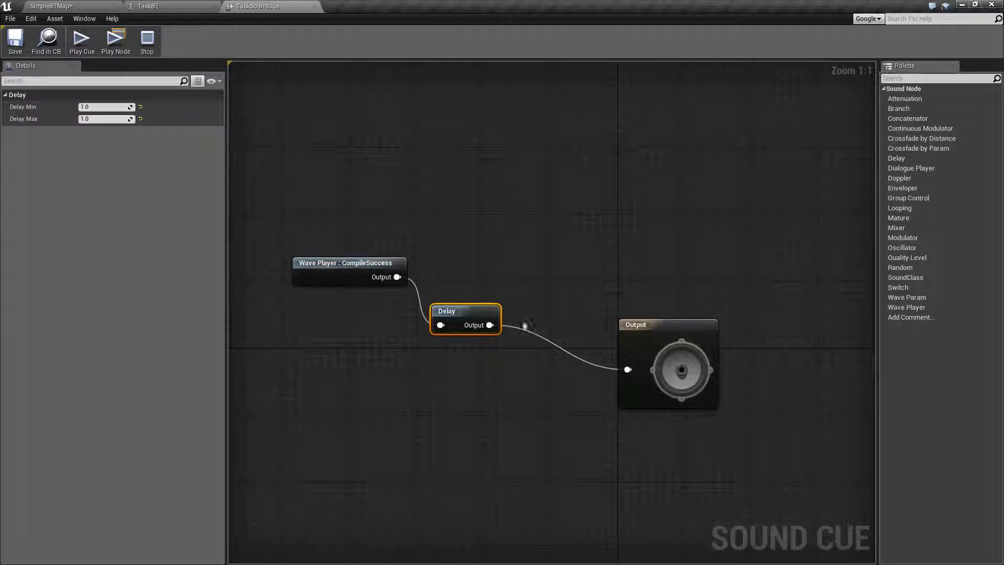
Step: Inspect the CompileSuccess Wave Player and Output duration, then return to TaskBT
click(349, 262)
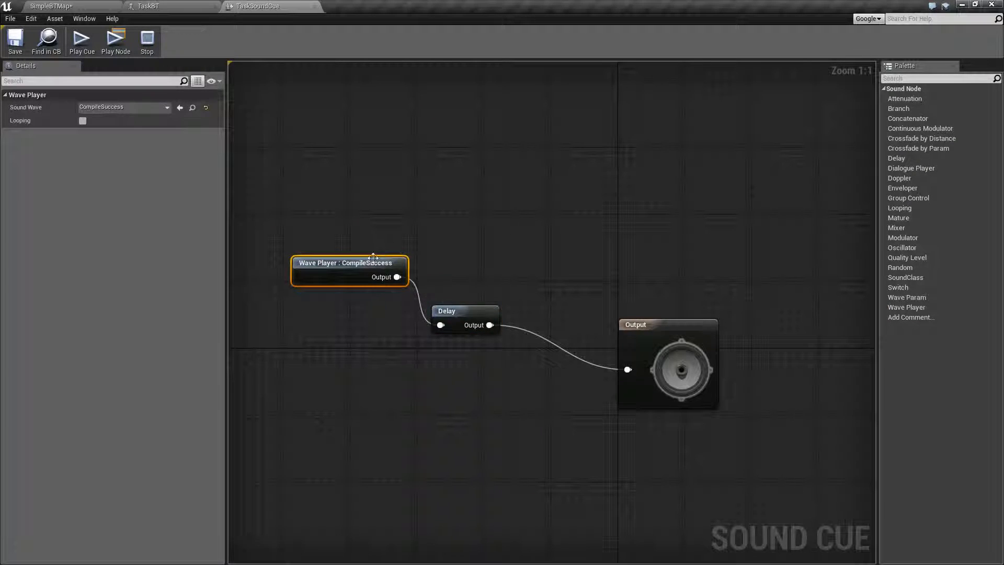
click(667, 363)
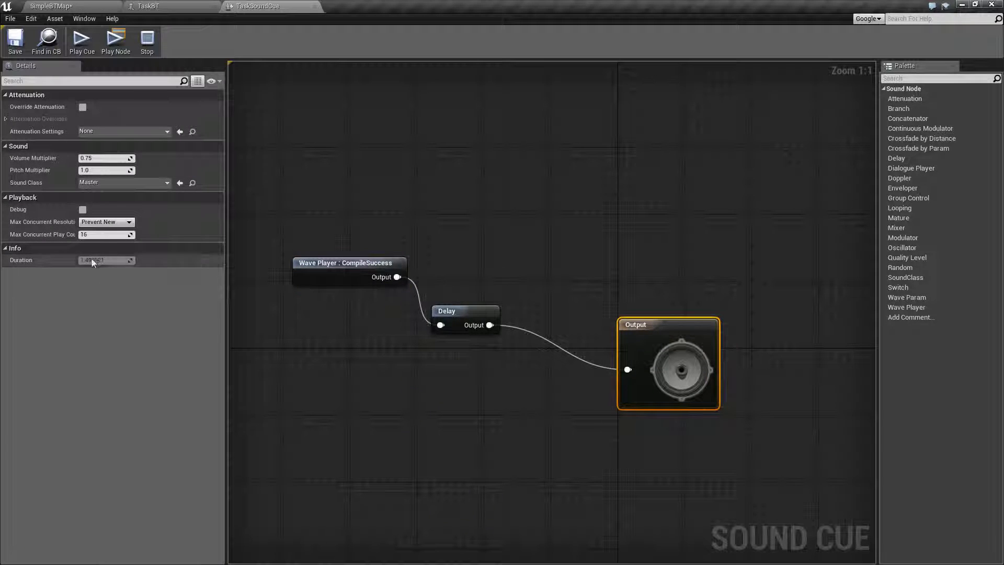
mouse_move(93, 260)
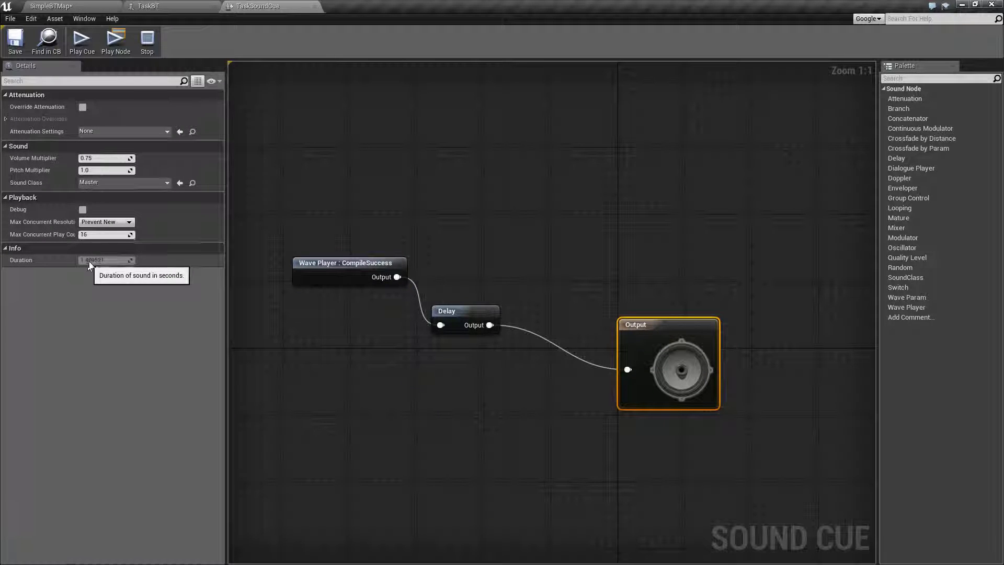
click(150, 6)
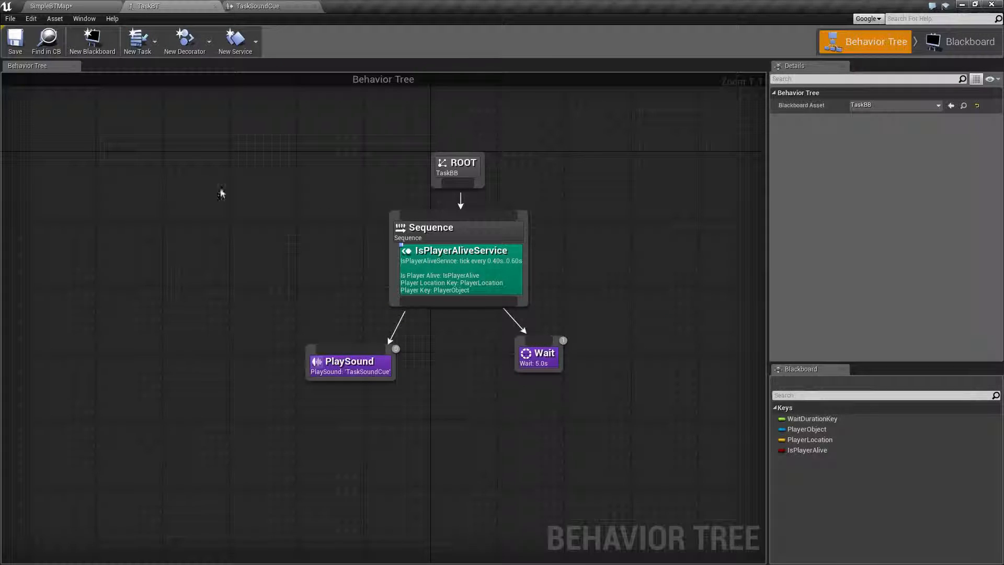
Step: Reset the PlaySound task's Sound to Play to None and switch to SimpleBTMap
click(349, 361)
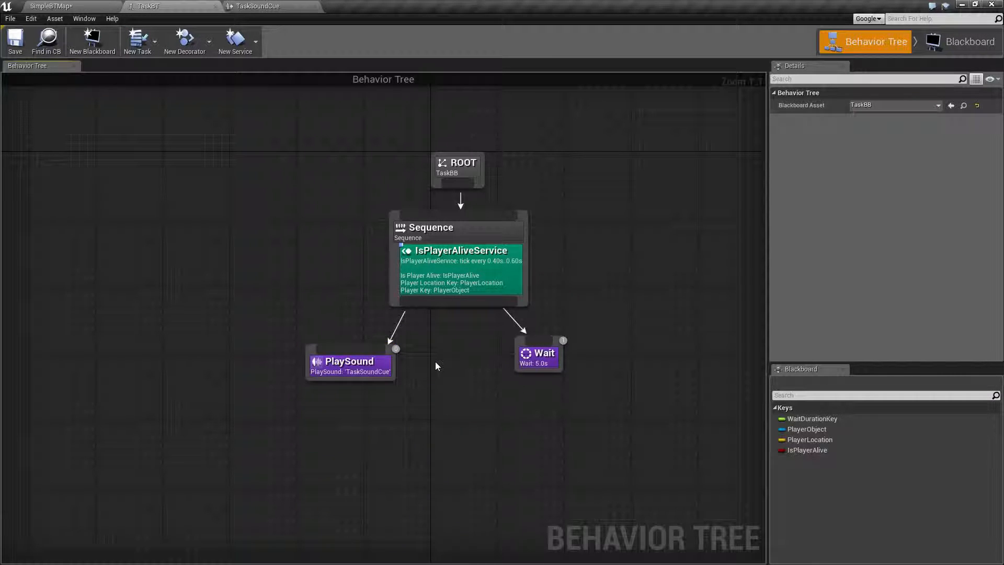
click(350, 362)
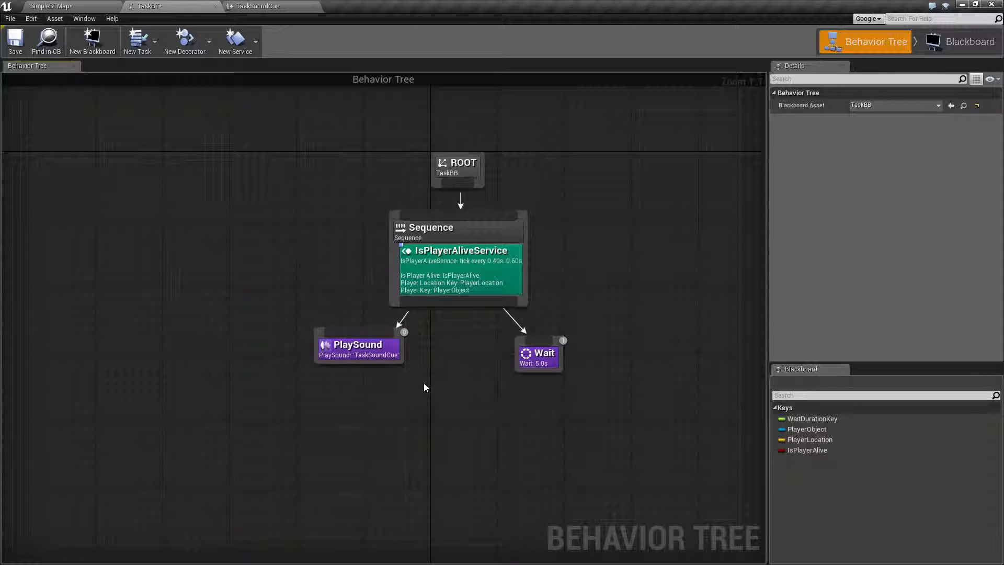
mouse_move(289, 321)
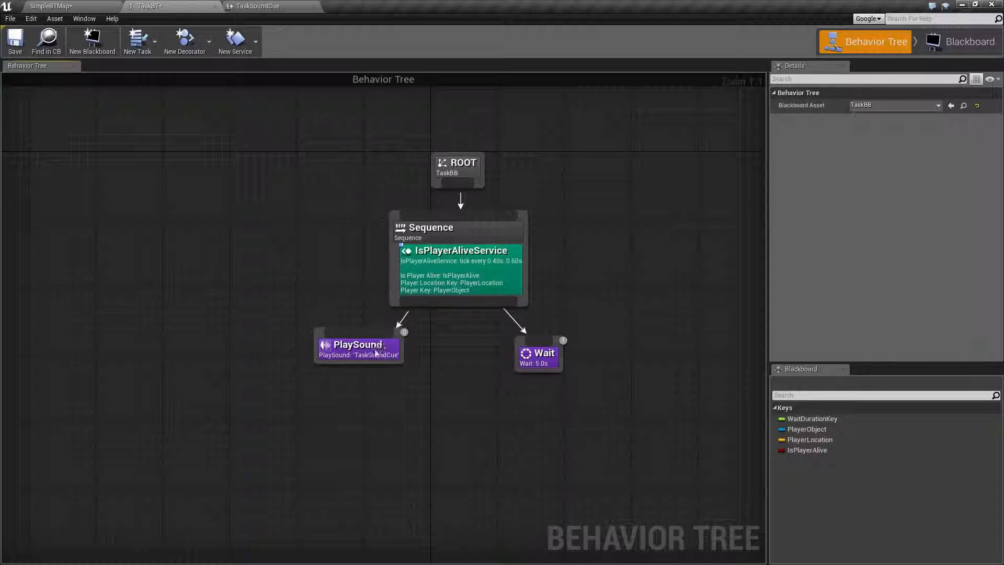
click(357, 344)
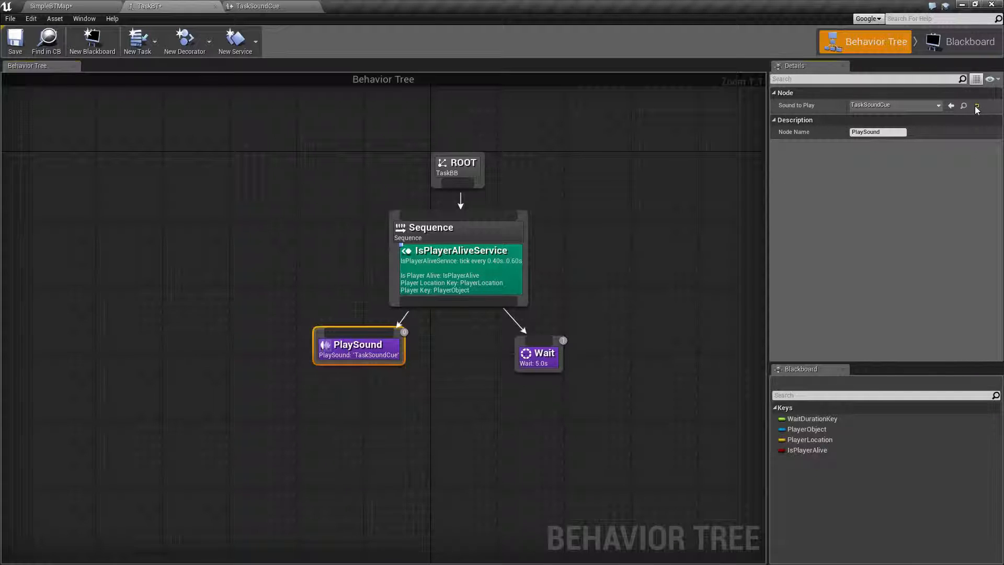
click(976, 106)
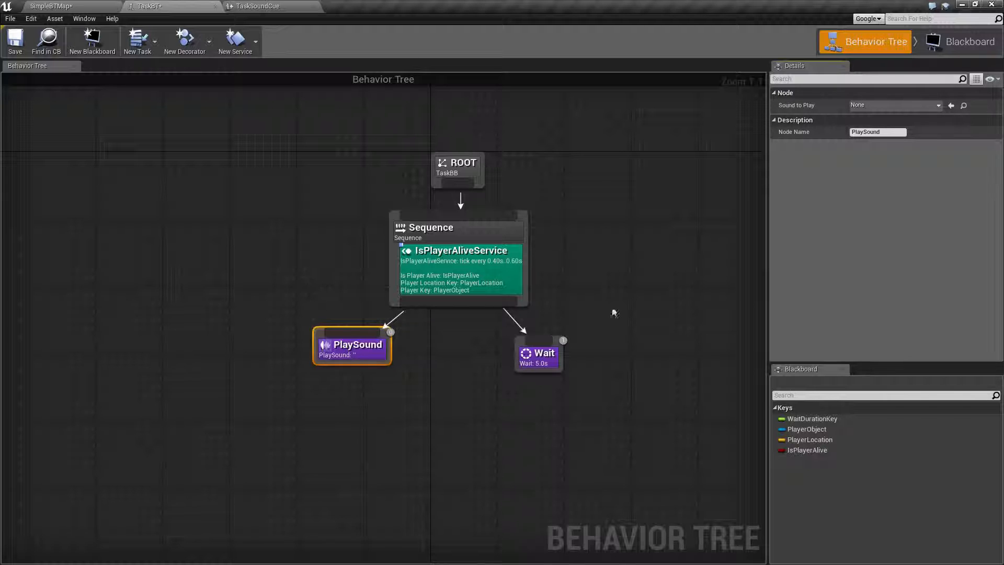
click(51, 6)
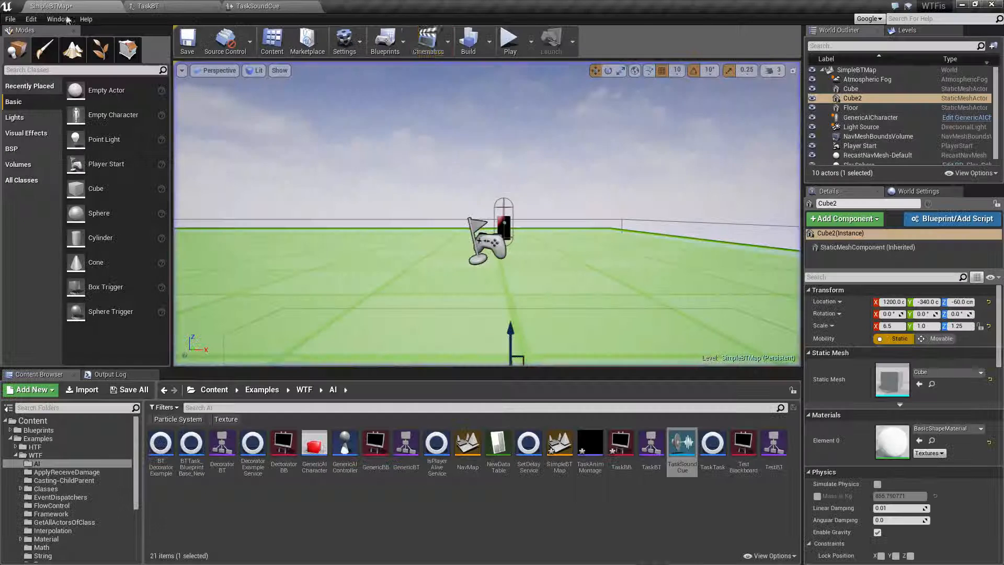
Step: Play the level, watch the soundless PlaySound task fail, then stop
click(154, 5)
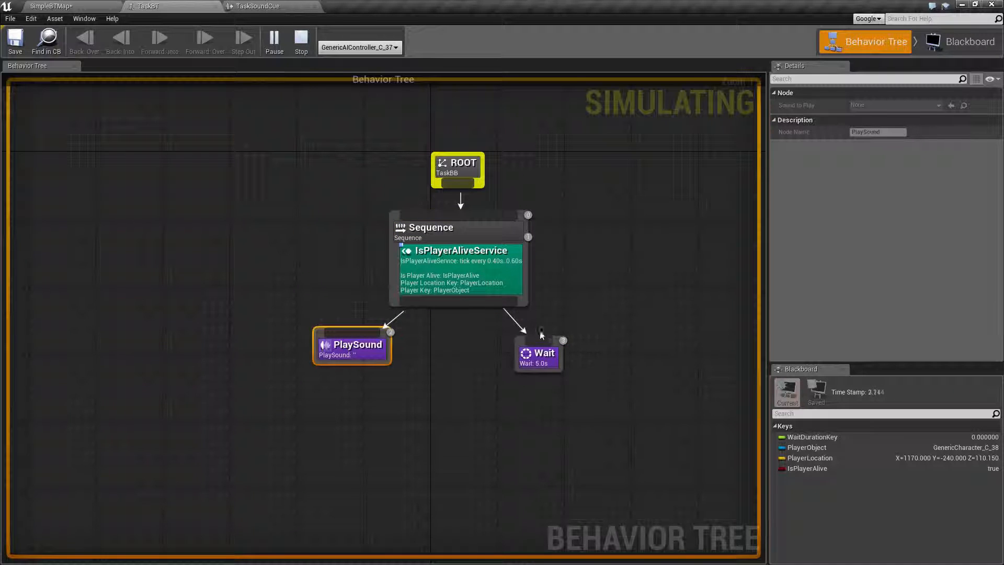
click(459, 227)
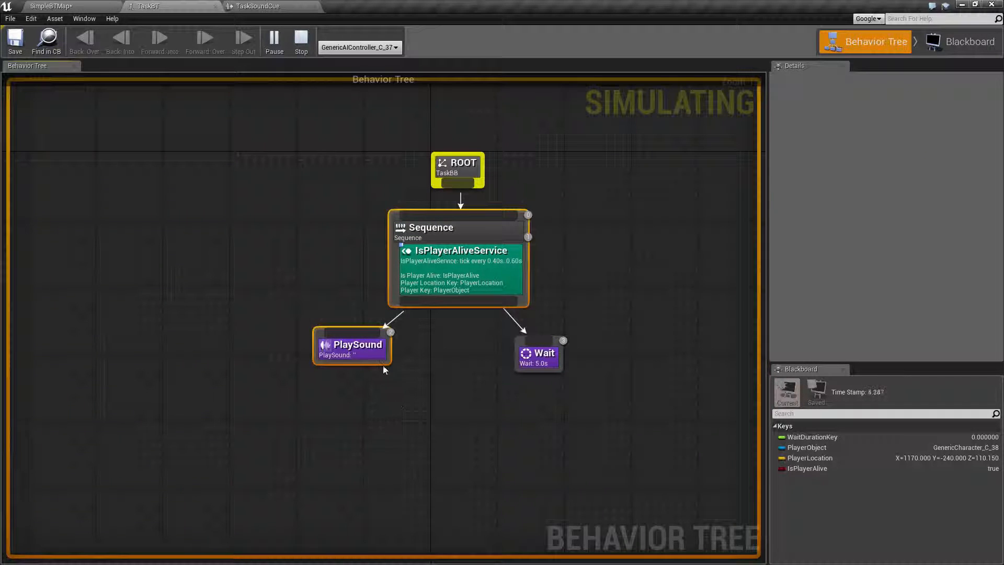
click(300, 41)
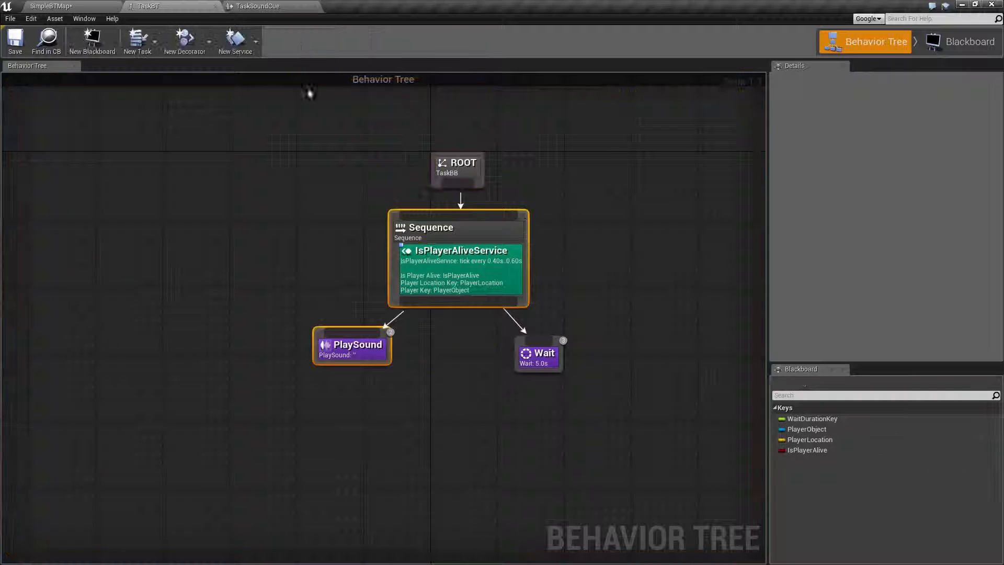
click(351, 344)
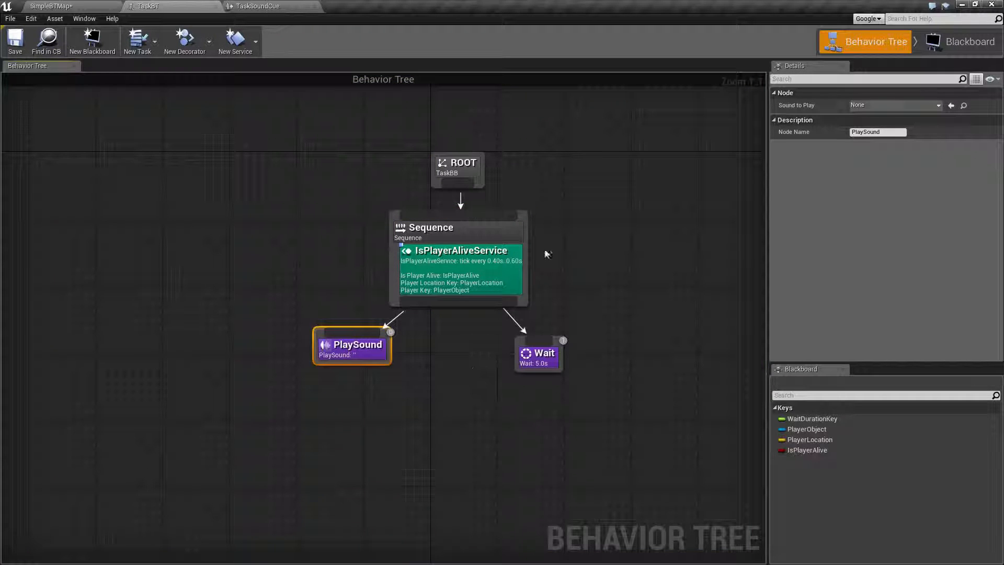
click(938, 105)
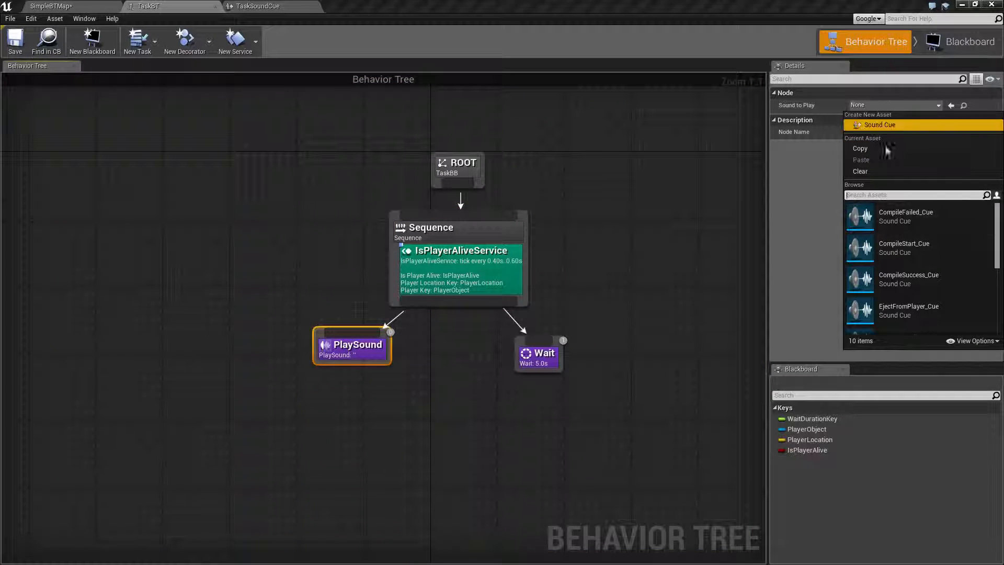
mouse_move(880, 125)
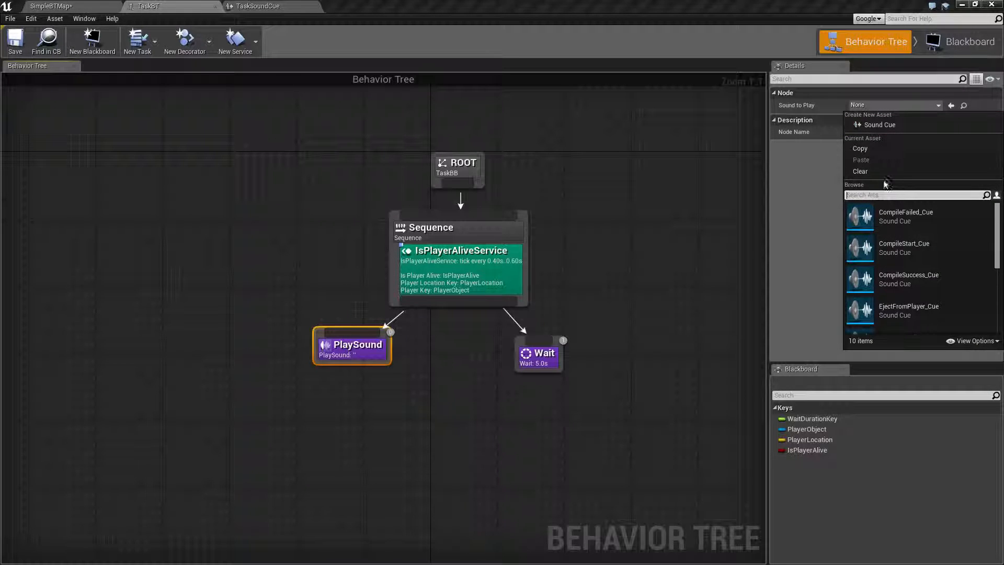
click(878, 226)
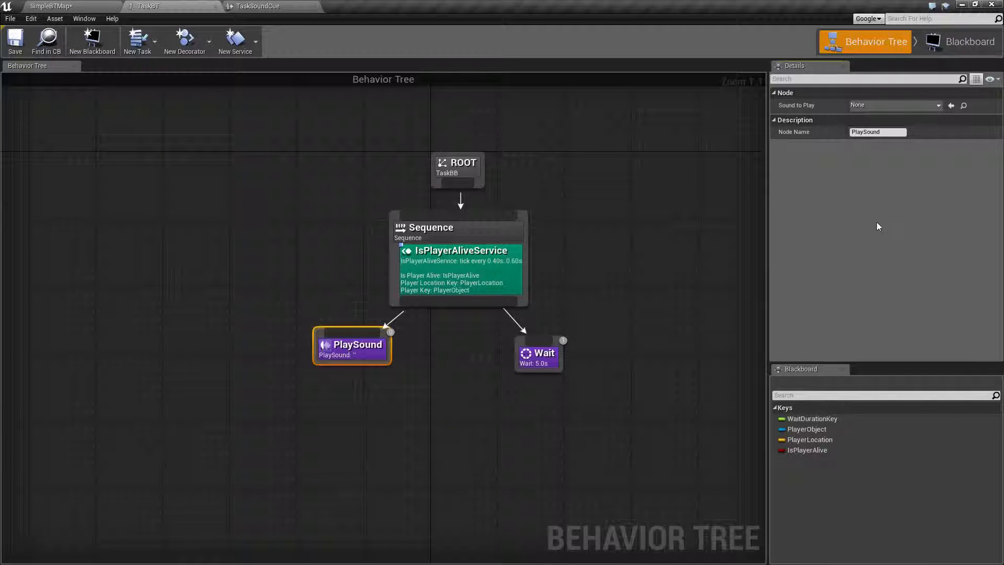
click(351, 345)
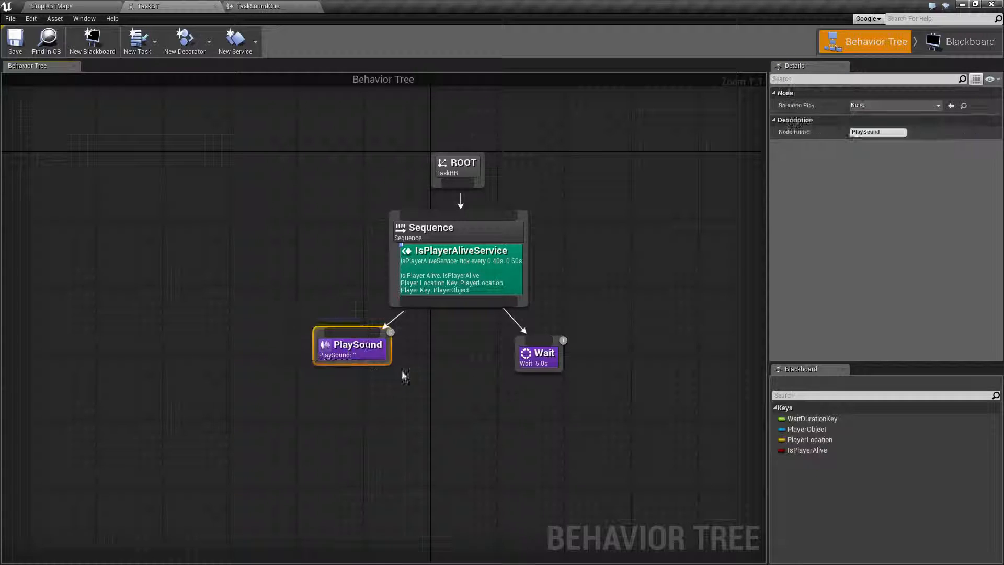
click(424, 381)
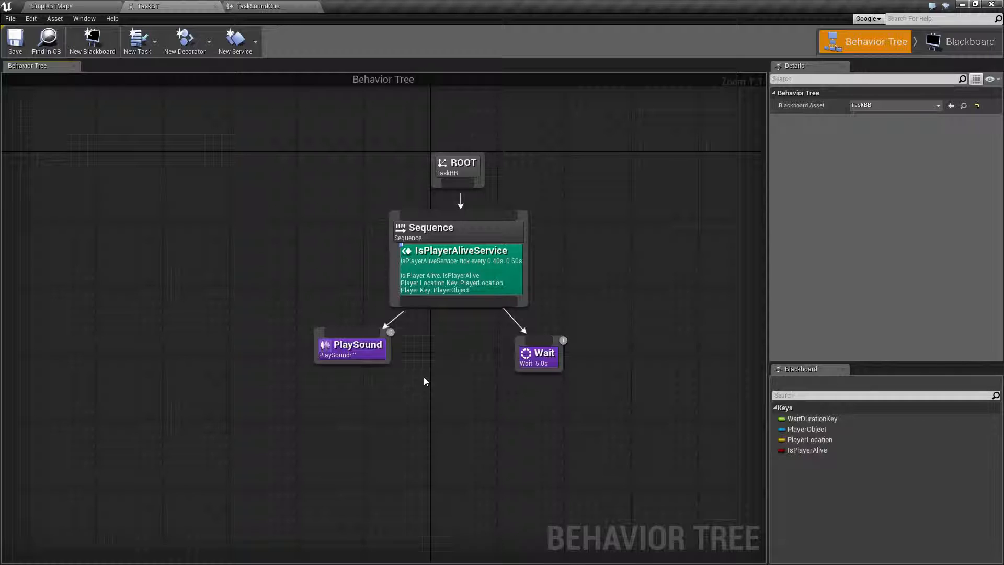